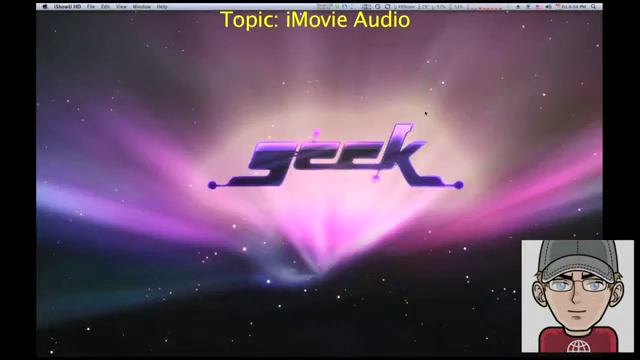
Step: Launch iMovie from Spotlight by searching 'imovie'
text(imovie)
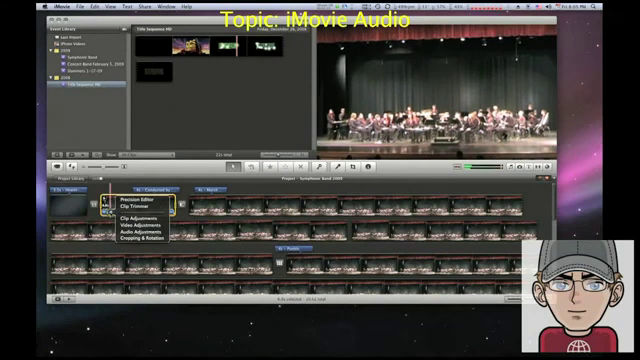
mouse_move(140, 234)
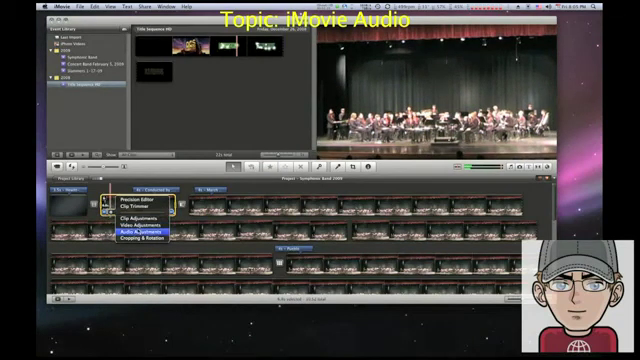
Step: Show the Audio Adjustments inspector for the band concert clip
click(124, 224)
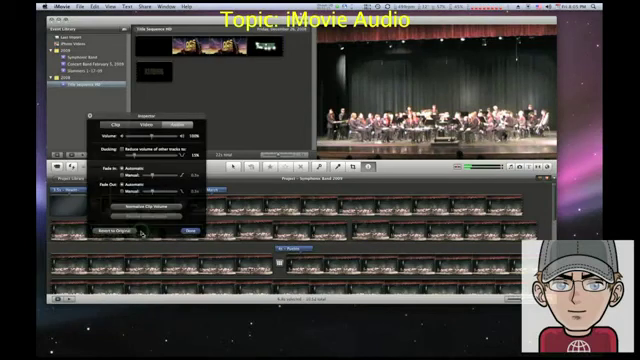